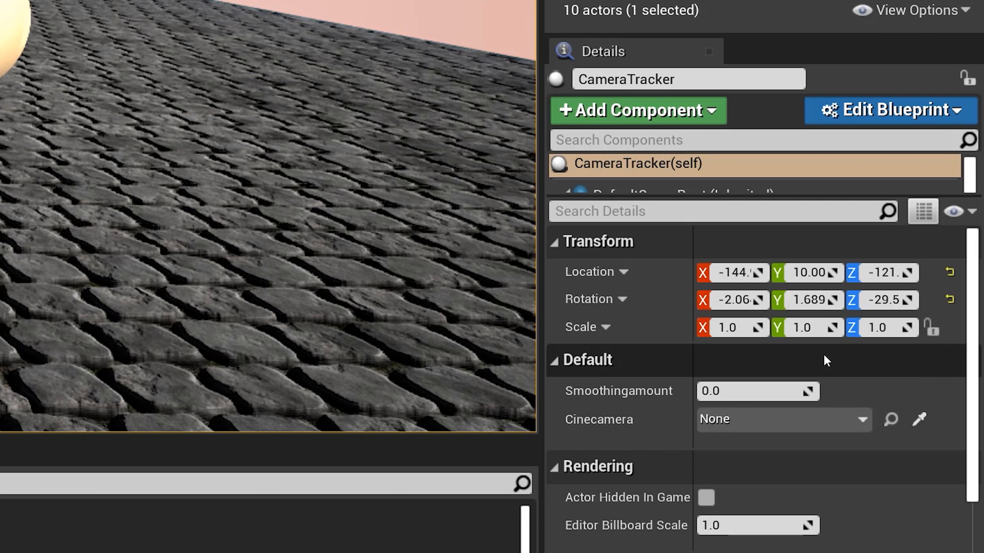
Step: Assign CineCameraActor1 as the CameraTracker's Cinecamera property in the Details panel
{"action": "left_click", "coordinate": [861, 419]}
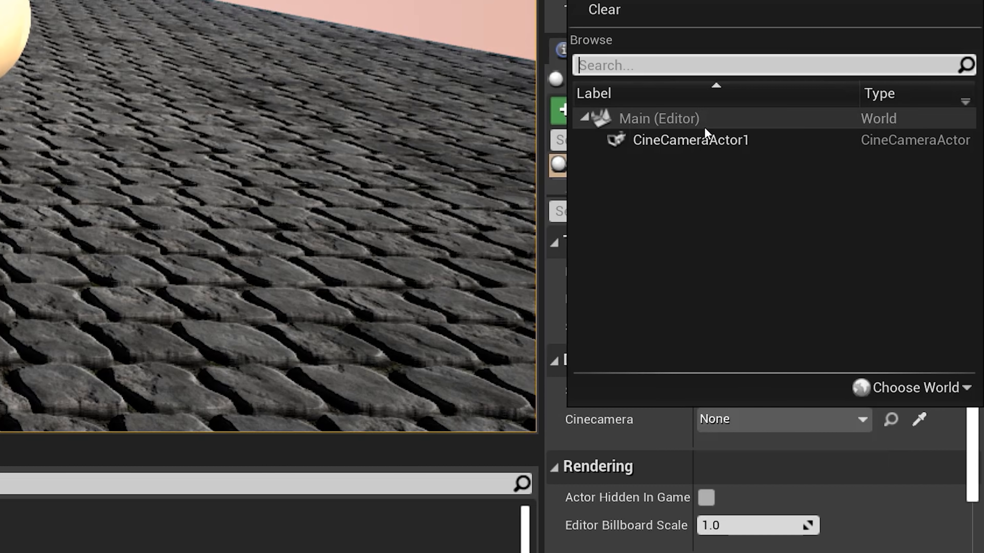
{"action": "left_click", "coordinate": [690, 139]}
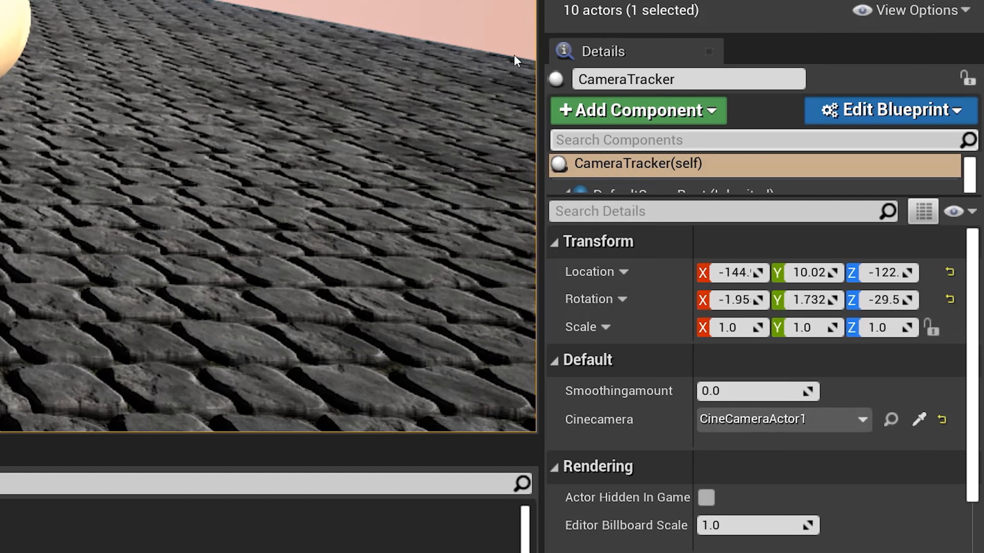